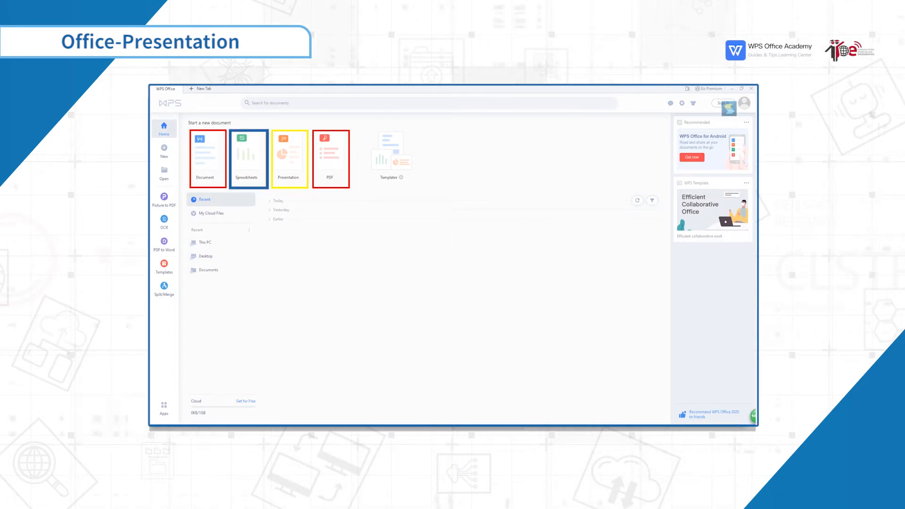
Switch to the lesson1_office.pptx presentation tab, showing slide 6
{"action": "left_click", "coordinate": [289, 159]}
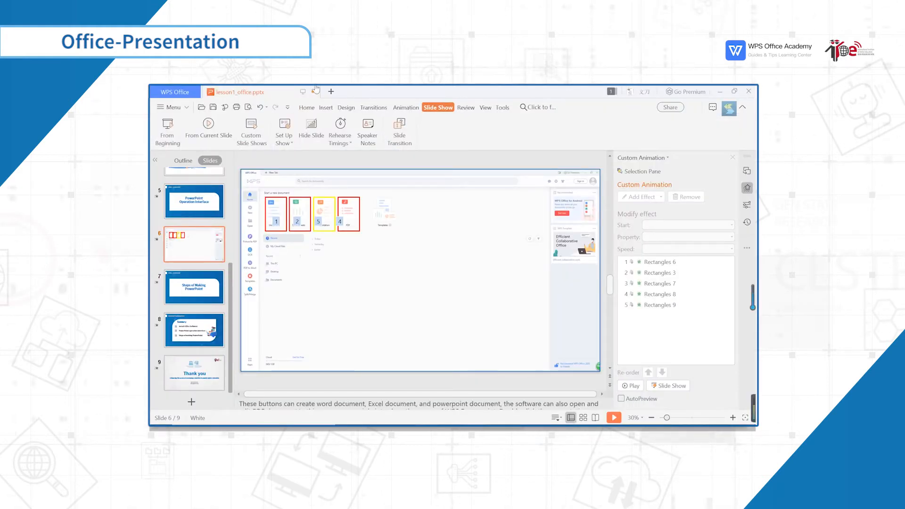
Create a new blank presentation, Presentation8, with one title slide
{"action": "left_click", "coordinate": [331, 91]}
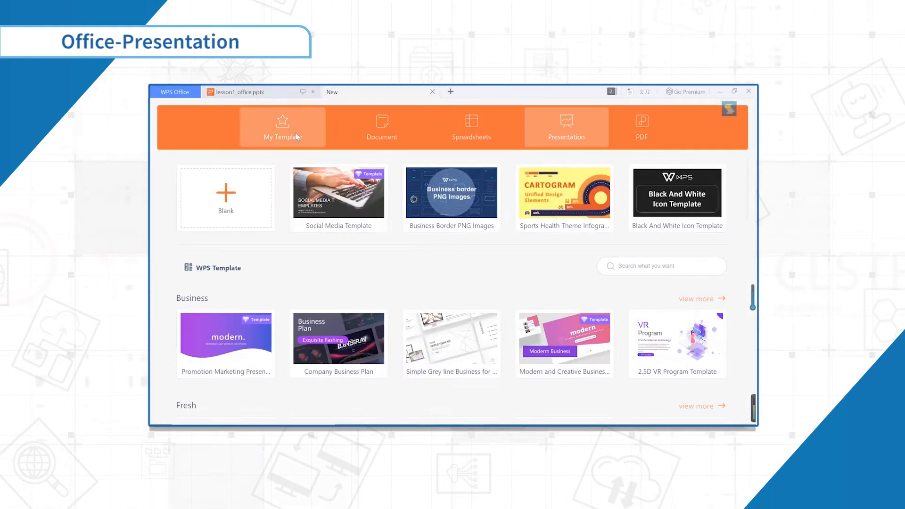
{"action": "left_click", "coordinate": [225, 196]}
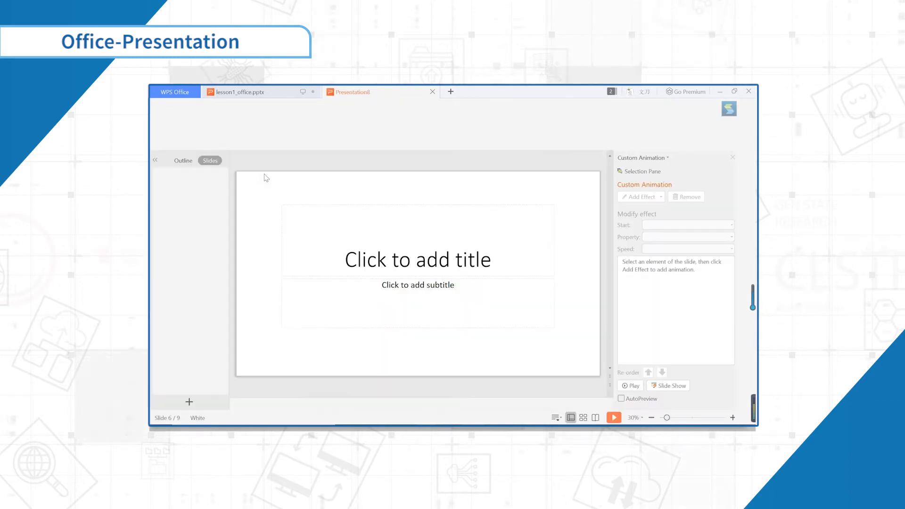
{"action": "left_click", "coordinate": [438, 108]}
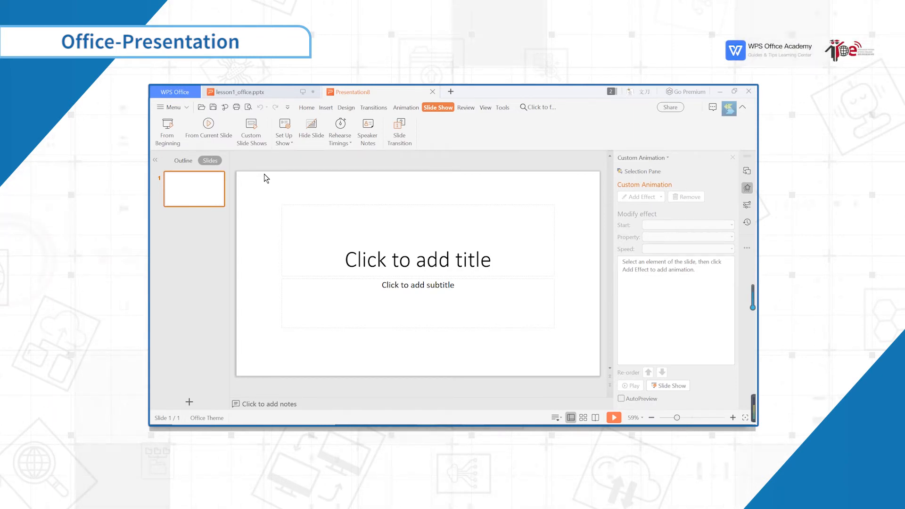
{"action": "mouse_move", "coordinate": [458, 338]}
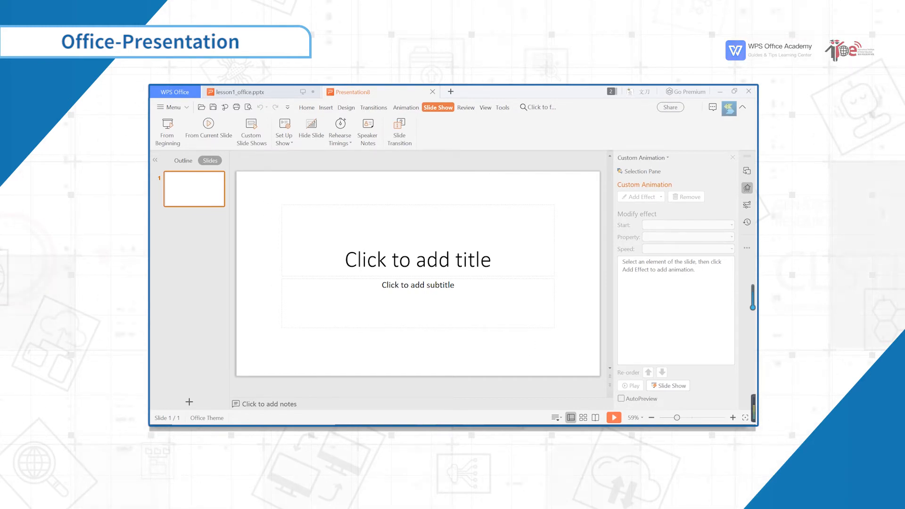
Type 'UNESCO' into the first slide's title placeholder and select it
{"action": "left_click", "coordinate": [417, 259]}
{"action": "type", "text": "UNESCO"}
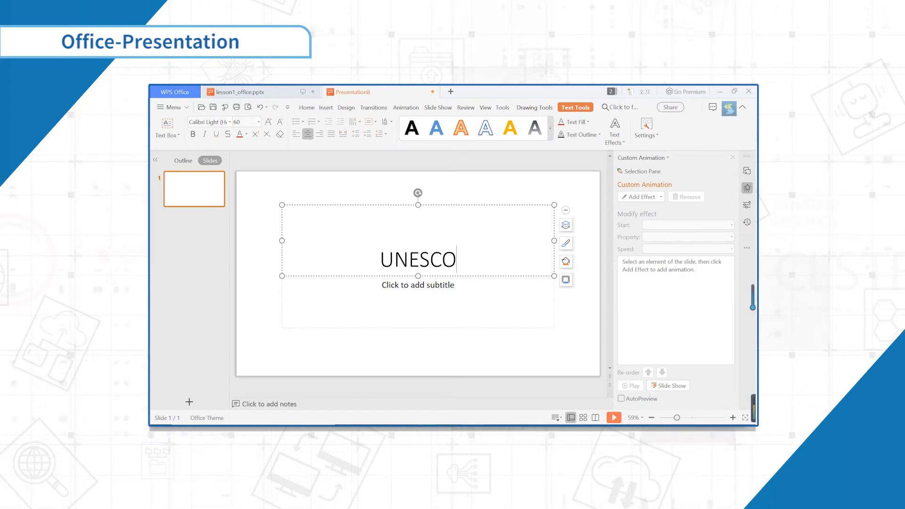
{"action": "left_click", "coordinate": [307, 107]}
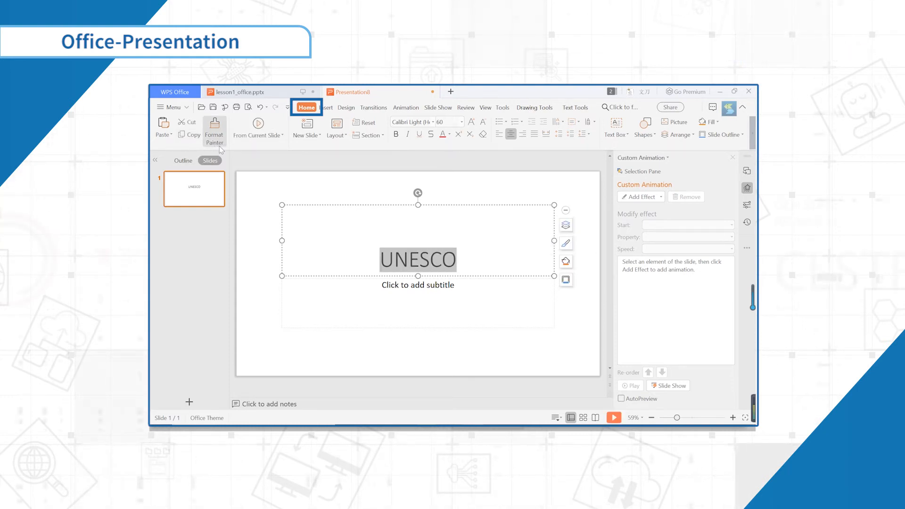
{"action": "mouse_move", "coordinate": [258, 127]}
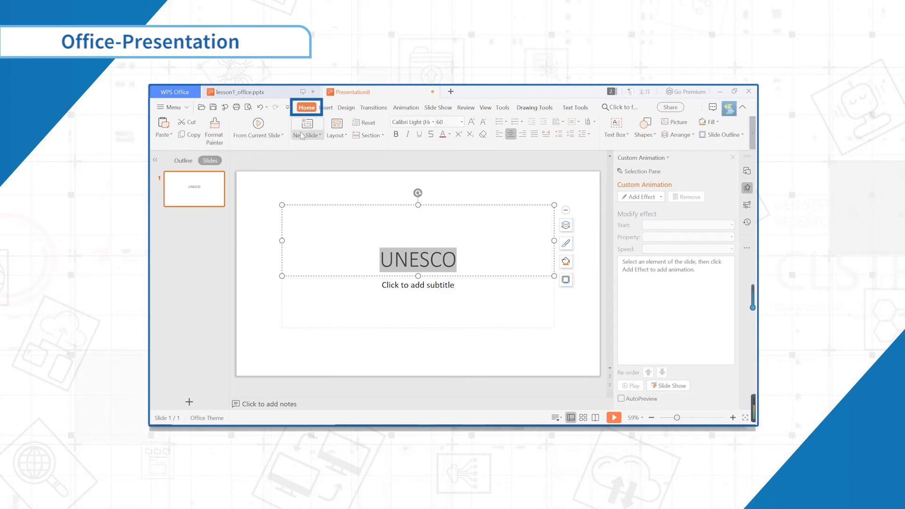
Insert slide 2 with a title and content layout
{"action": "left_click", "coordinate": [307, 128]}
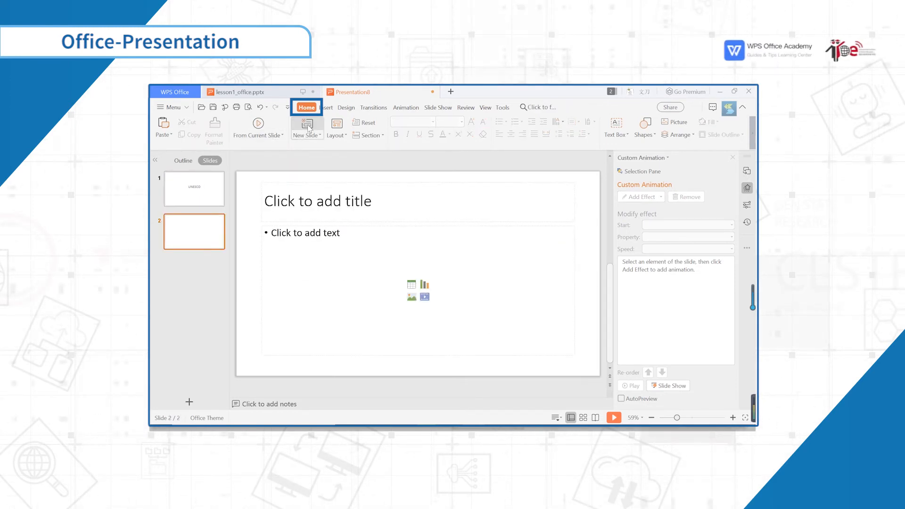
{"action": "mouse_move", "coordinate": [338, 131]}
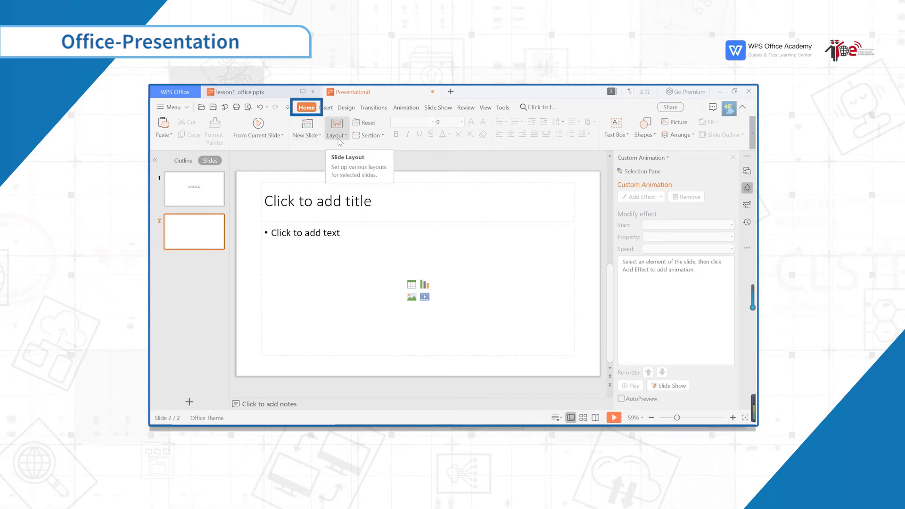
{"action": "left_click", "coordinate": [326, 107]}
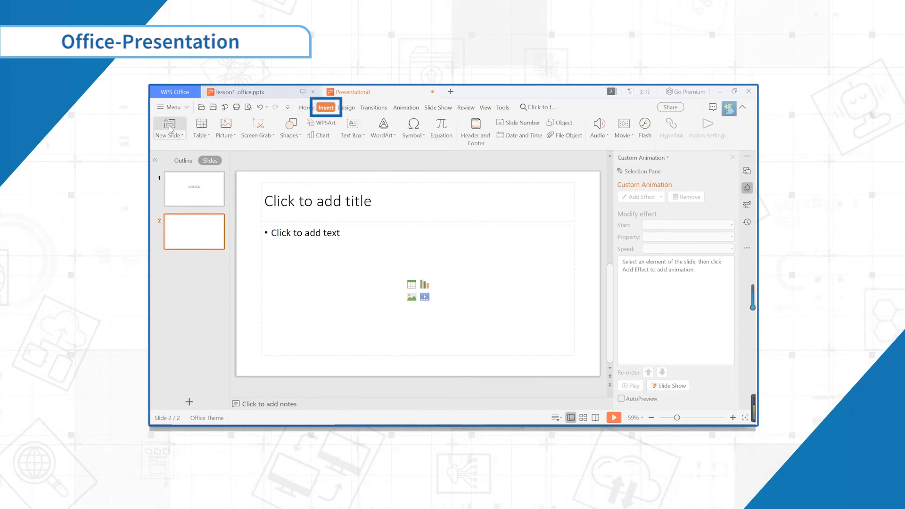
Insert slide 3 with a title and content layout
{"action": "left_click", "coordinate": [166, 124]}
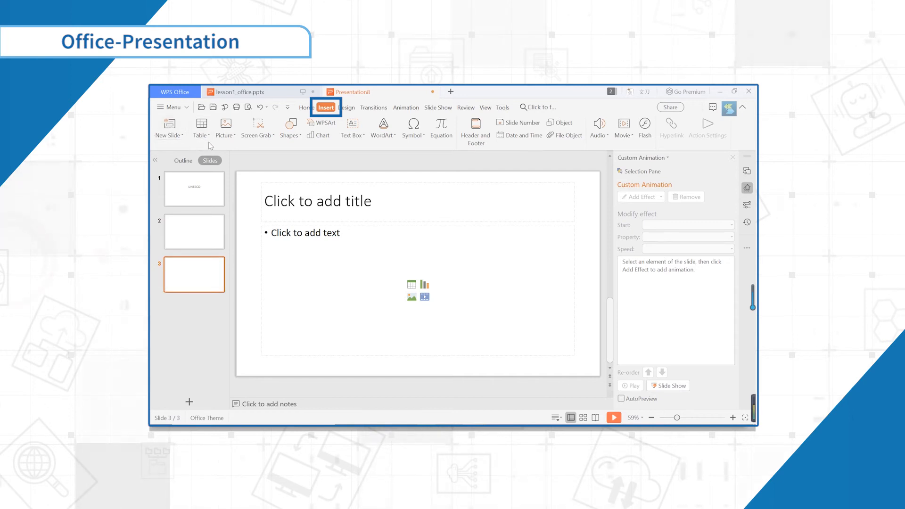
{"action": "mouse_move", "coordinate": [264, 159]}
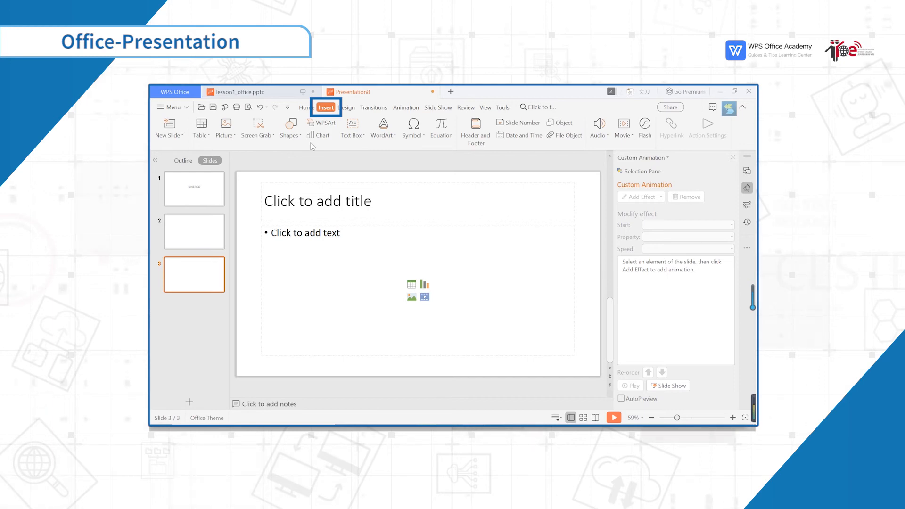
{"action": "left_click", "coordinate": [344, 108]}
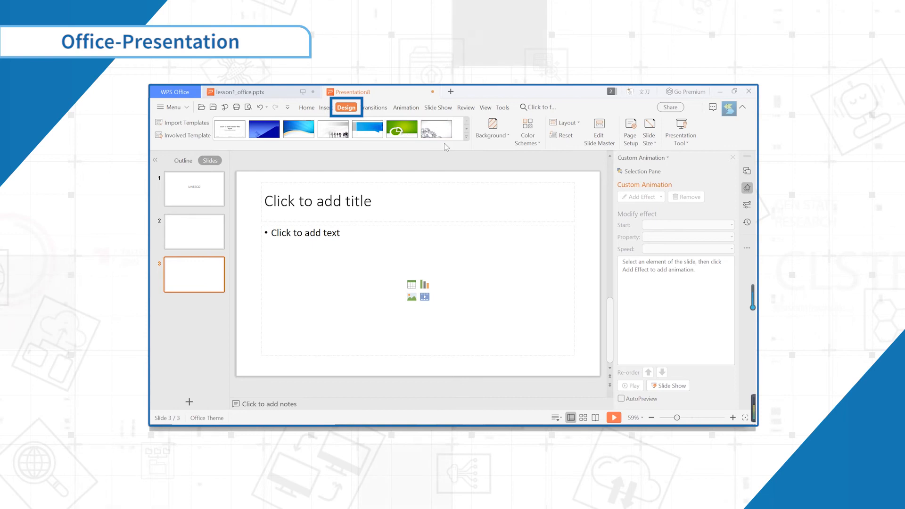
{"action": "mouse_move", "coordinate": [466, 141]}
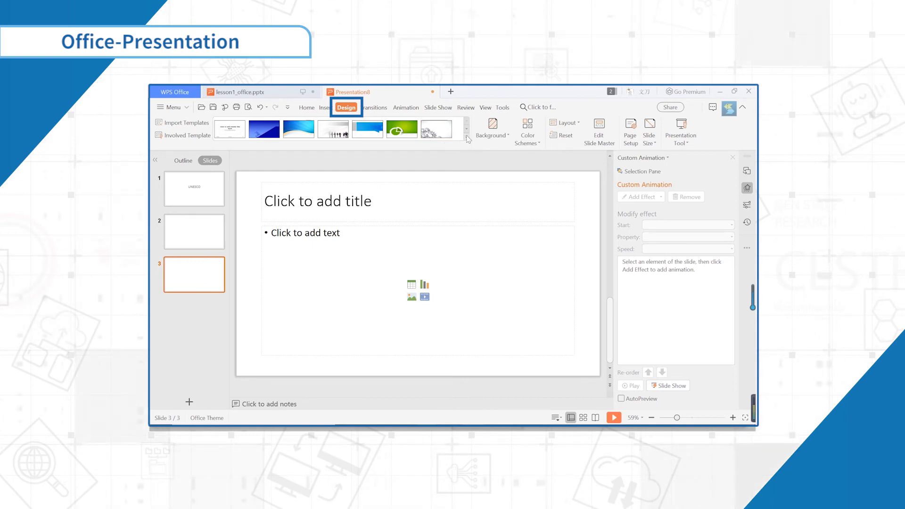
{"action": "left_click", "coordinate": [467, 138]}
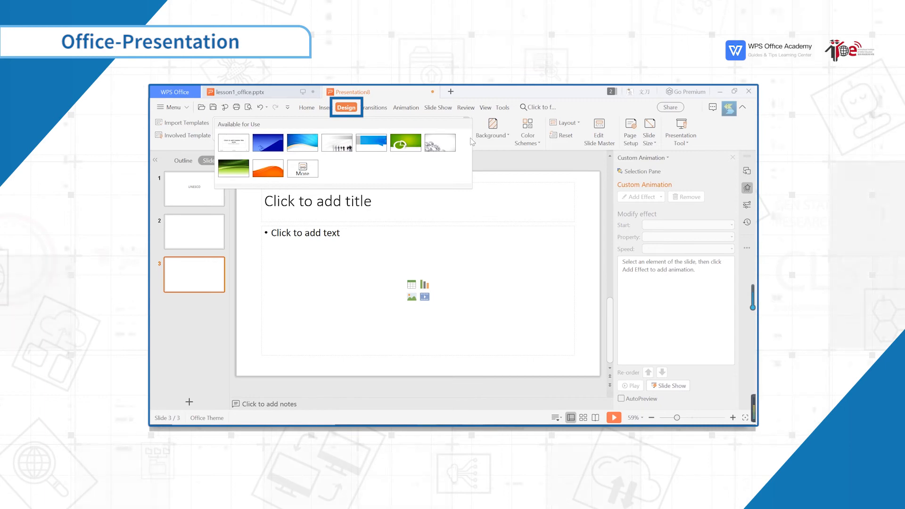
{"action": "left_click", "coordinate": [526, 128]}
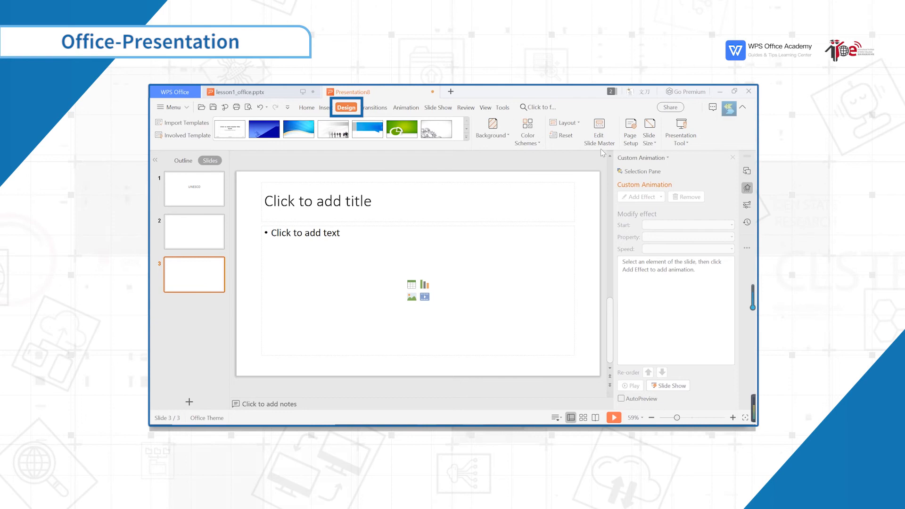
{"action": "mouse_move", "coordinate": [599, 130]}
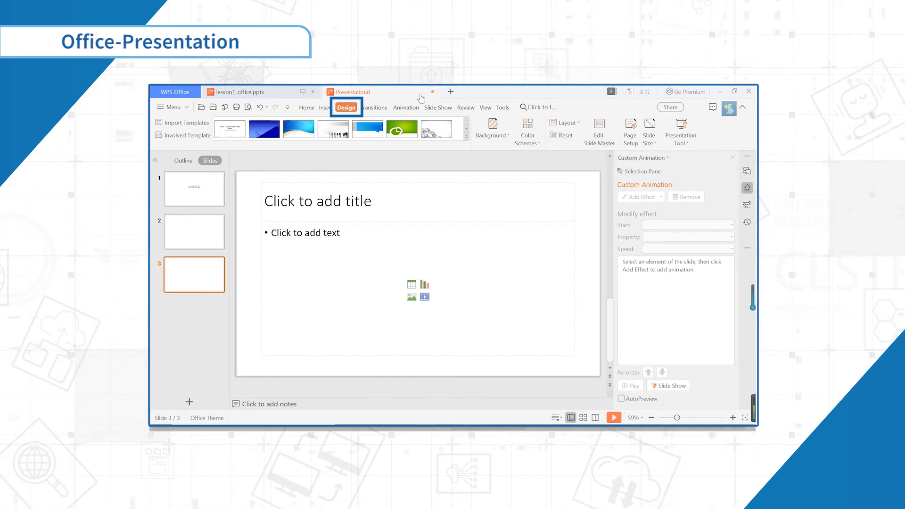
{"action": "left_click", "coordinate": [374, 107]}
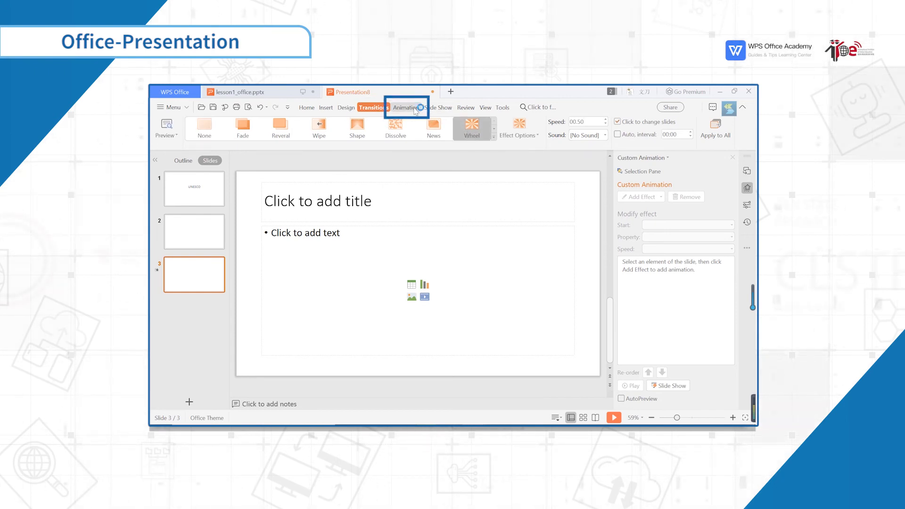
Select slide 3's title box, then show the Animation and Slide Show options
{"action": "left_click", "coordinate": [406, 107]}
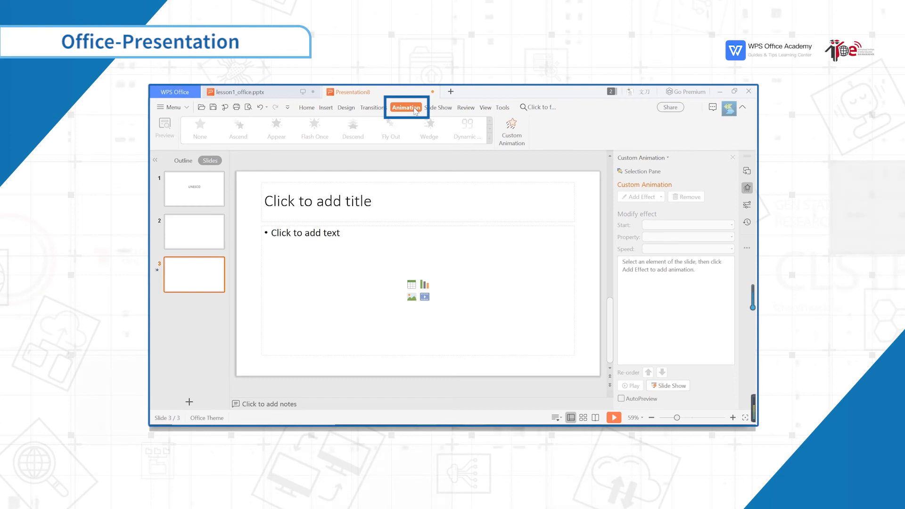
{"action": "mouse_move", "coordinate": [424, 131]}
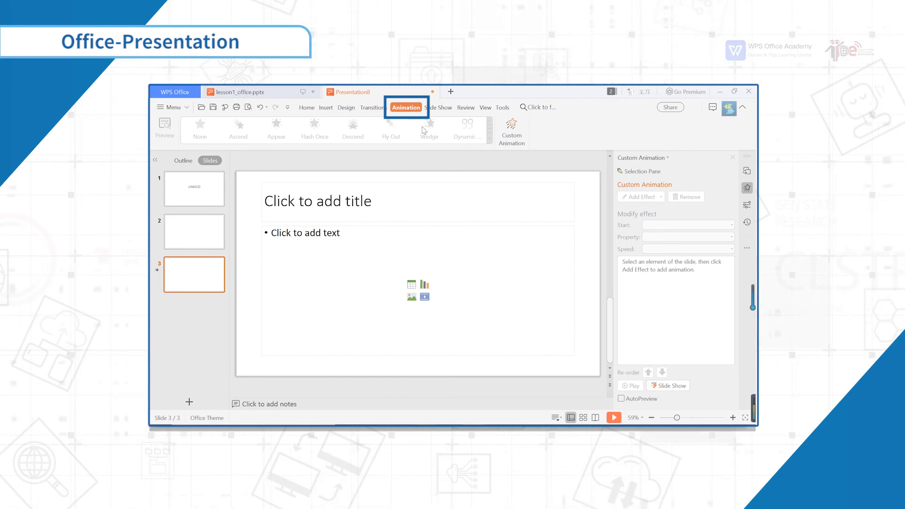
{"action": "left_click", "coordinate": [317, 201]}
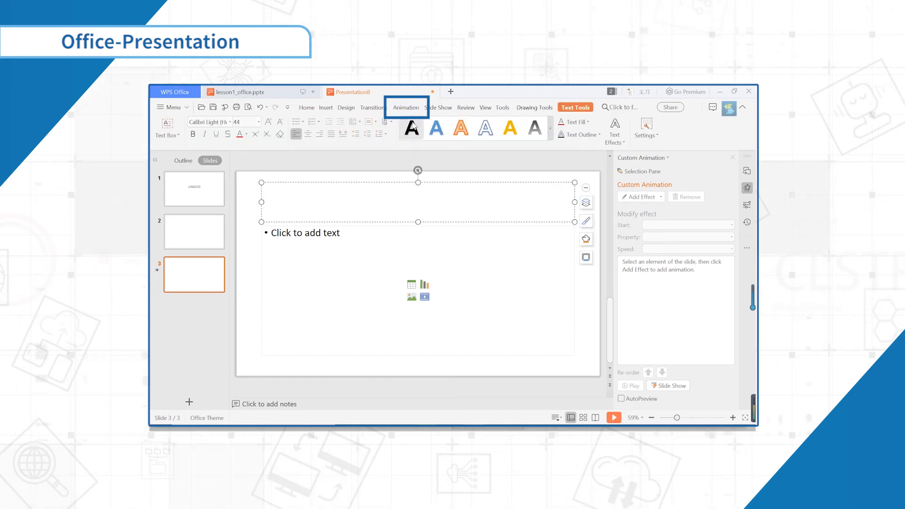
{"action": "left_click", "coordinate": [406, 107]}
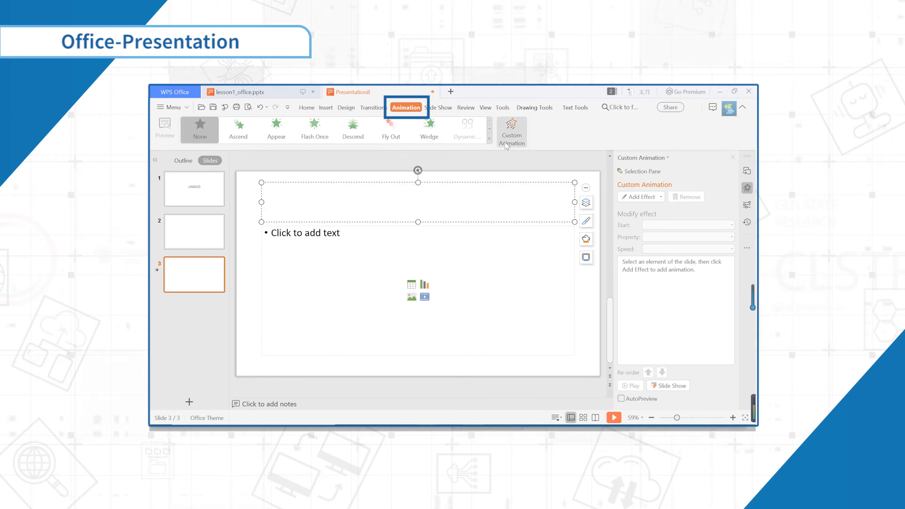
{"action": "mouse_move", "coordinate": [505, 143]}
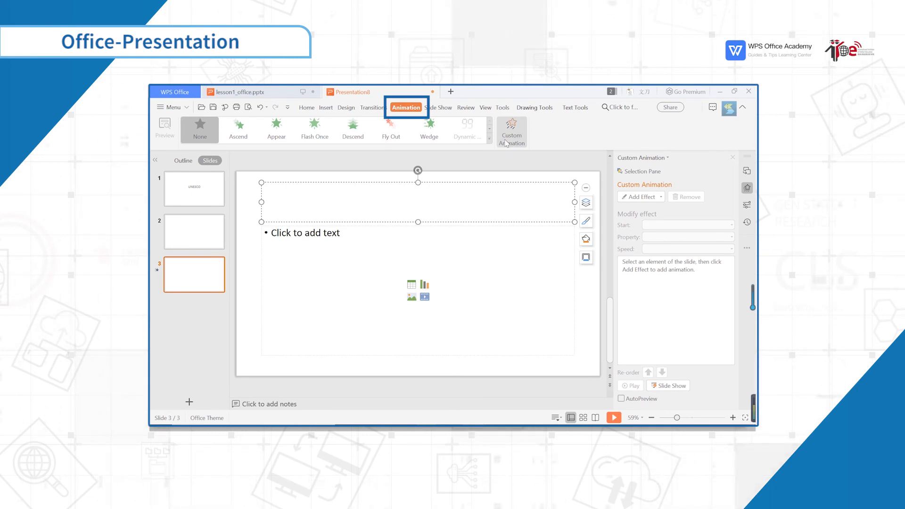
{"action": "mouse_move", "coordinate": [445, 110]}
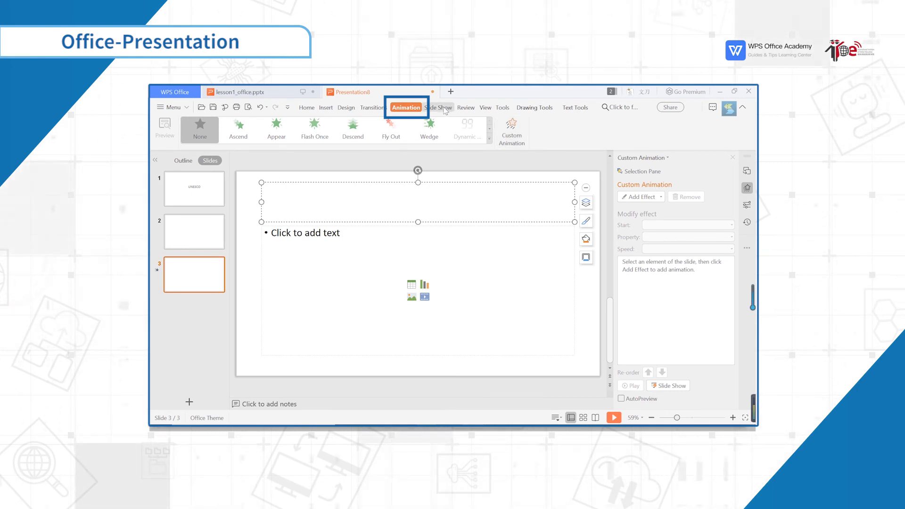
{"action": "left_click", "coordinate": [438, 108]}
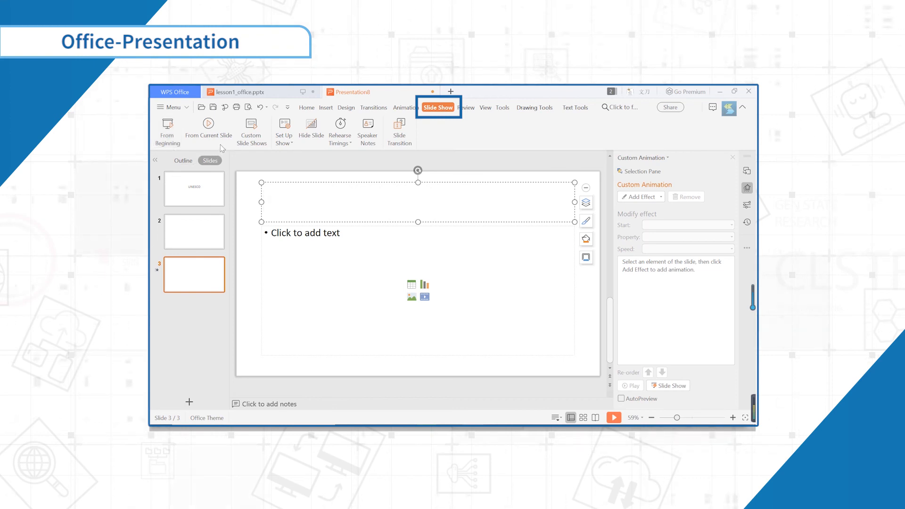
{"action": "mouse_move", "coordinate": [366, 167]}
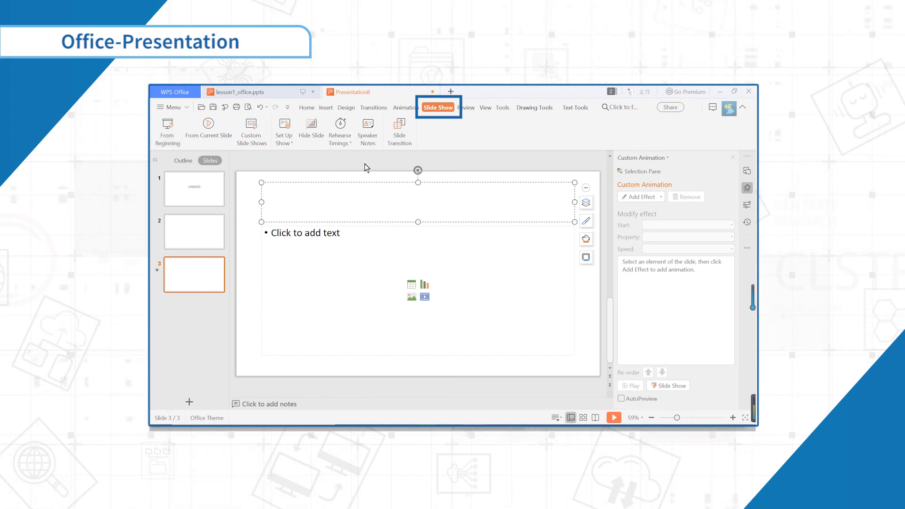
Add the speaker note 'ICHEI' to slide 3
{"action": "left_click", "coordinate": [367, 129]}
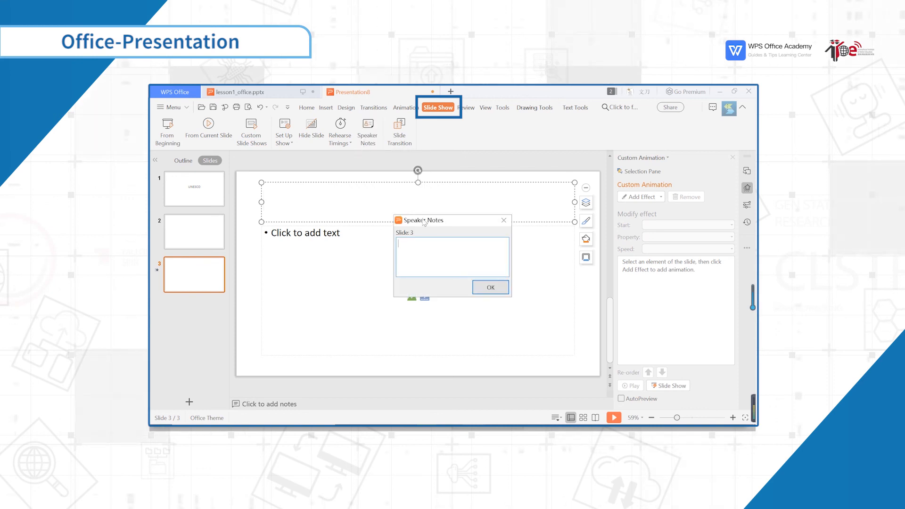
{"action": "type", "text": "ICHEI"}
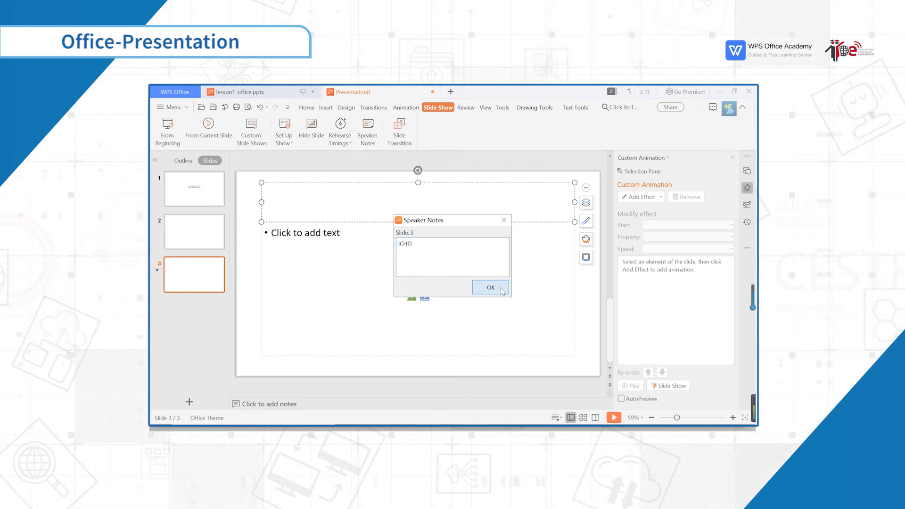
{"action": "left_click", "coordinate": [490, 287]}
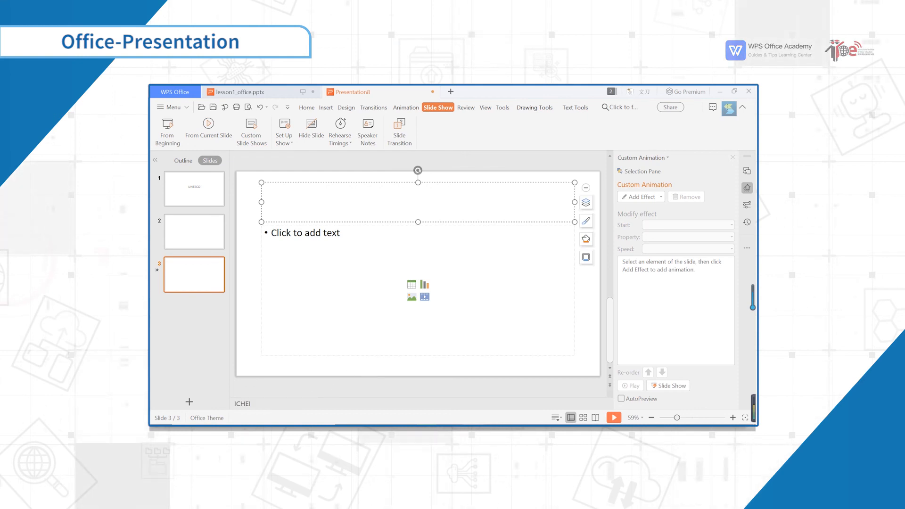
{"action": "mouse_move", "coordinate": [267, 395]}
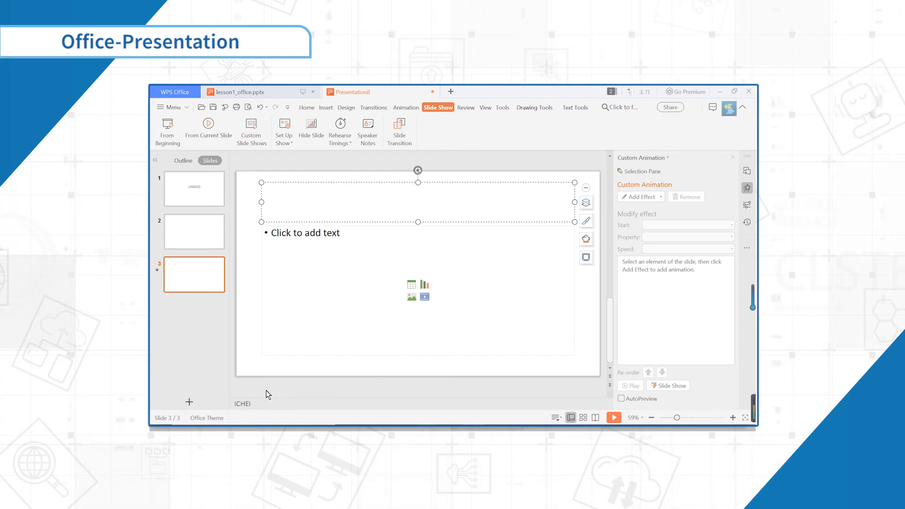